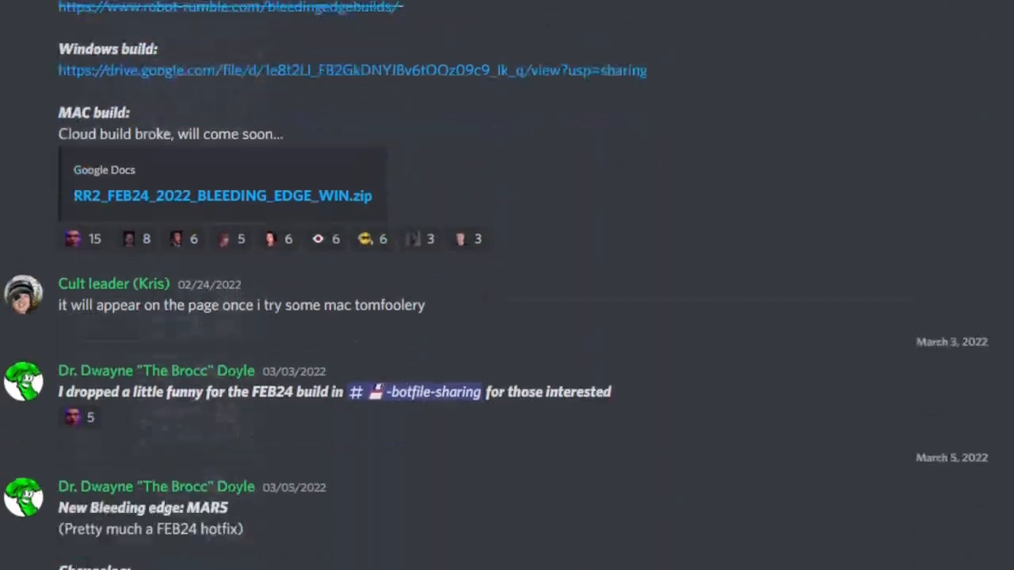
Scroll through the older bleeding-edge build announcement posts.
scroll(down, 3)
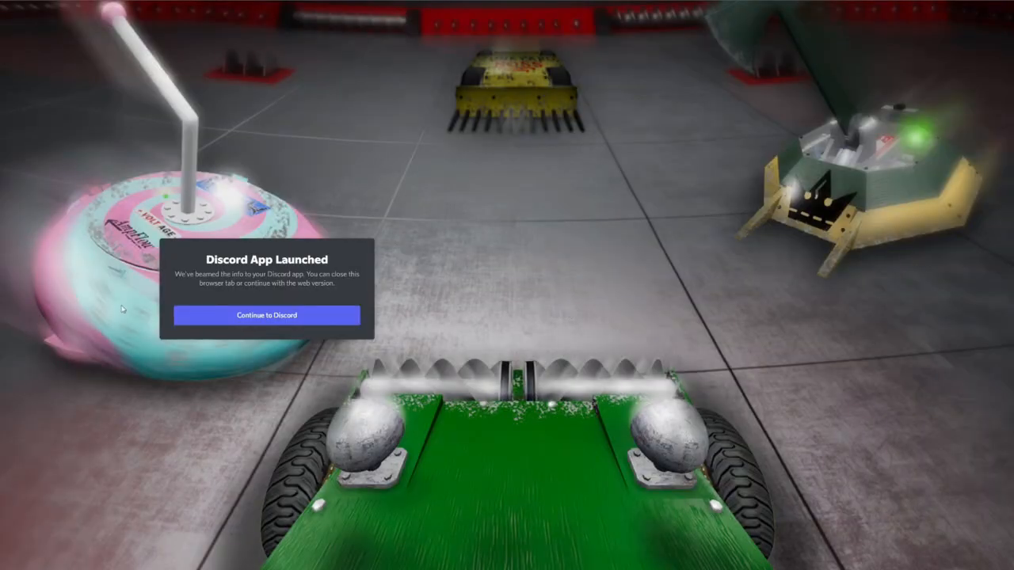
mouse_move(342, 200)
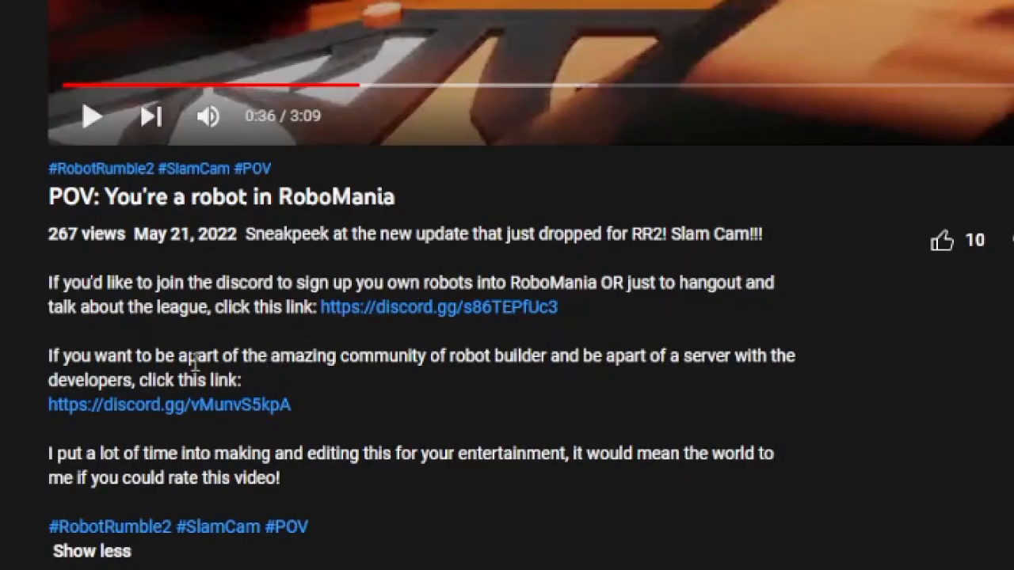
Open the second discord.gg invite link for the Robot Rumble 2.0 developers' server.
click(438, 308)
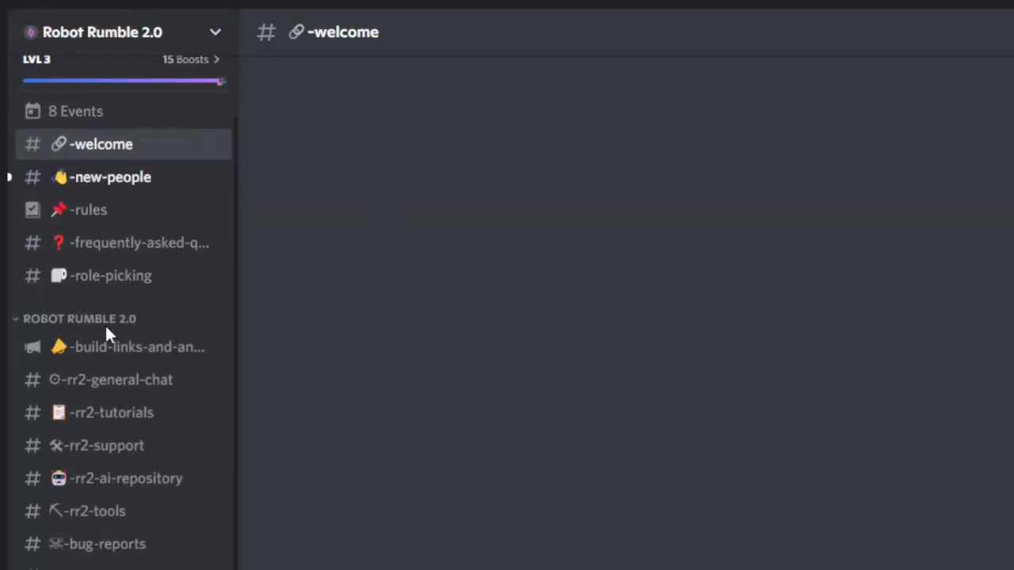
Scroll the channel list and open the build links and announcements channel.
scroll(down, 3)
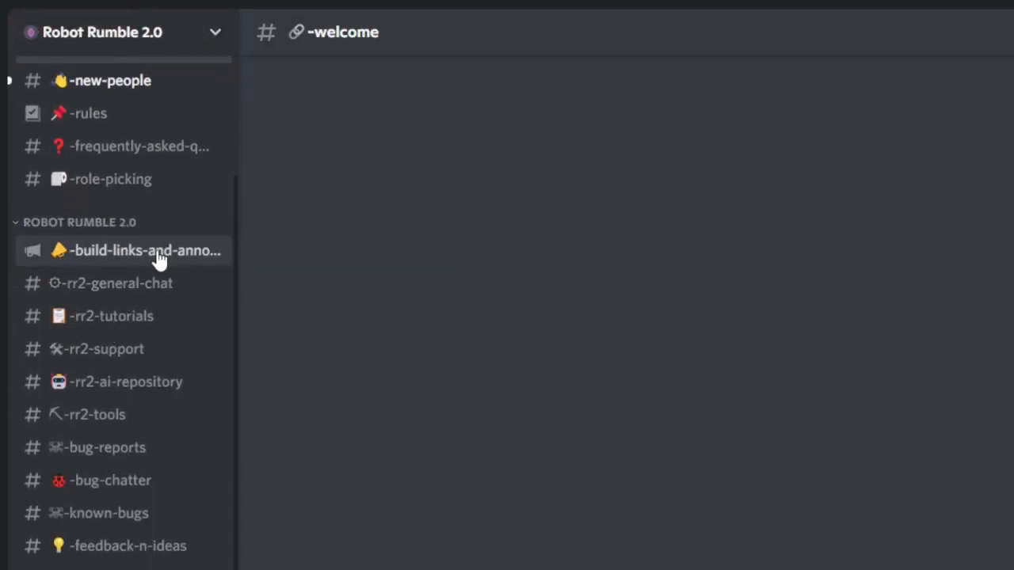
mouse_move(121, 268)
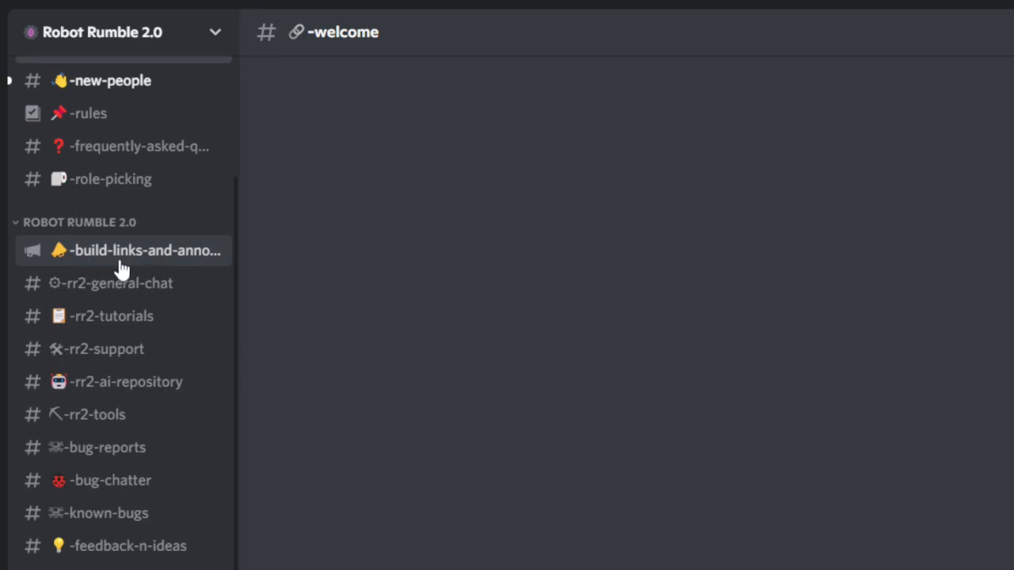
click(135, 251)
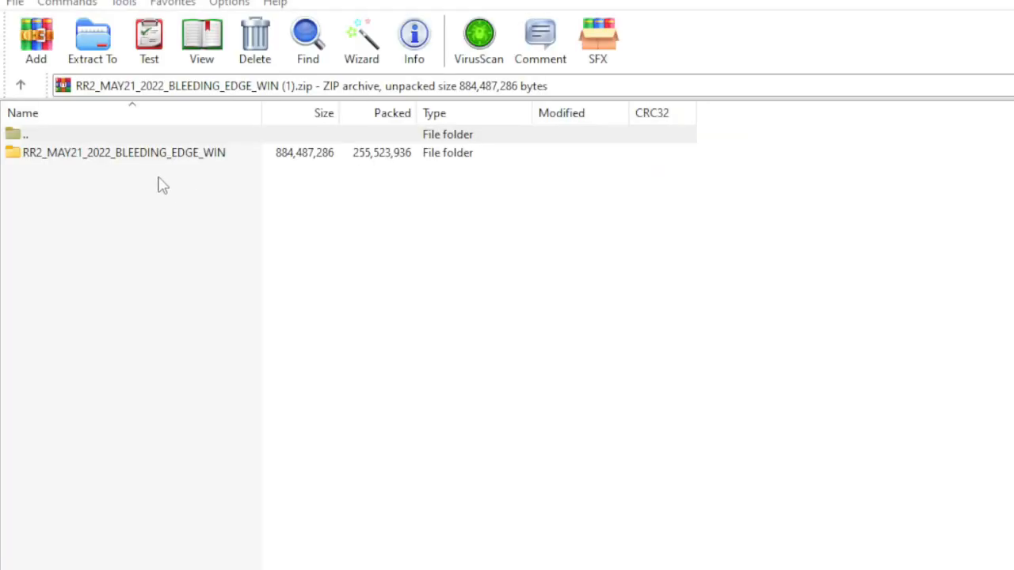
mouse_move(125, 172)
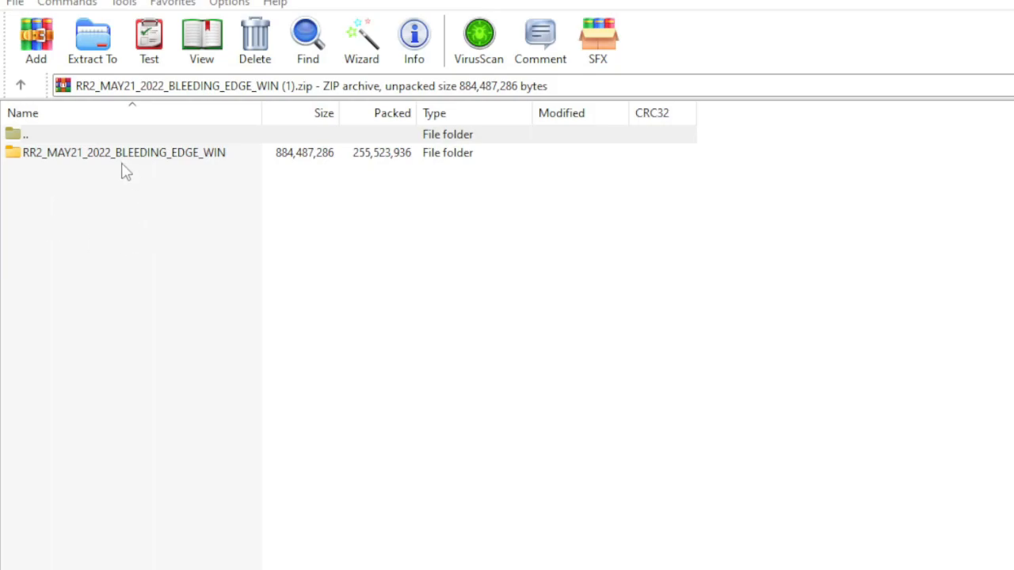
Drag the RR2_MAY21_2022_BLEEDING_EDGE_WIN folder from the archive onto the desktop.
click(124, 152)
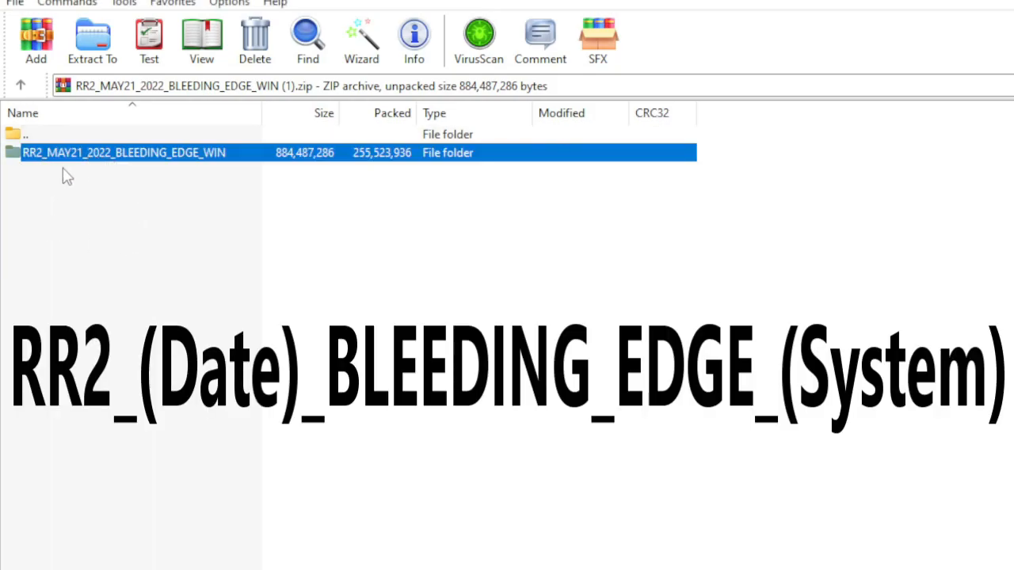
mouse_move(115, 176)
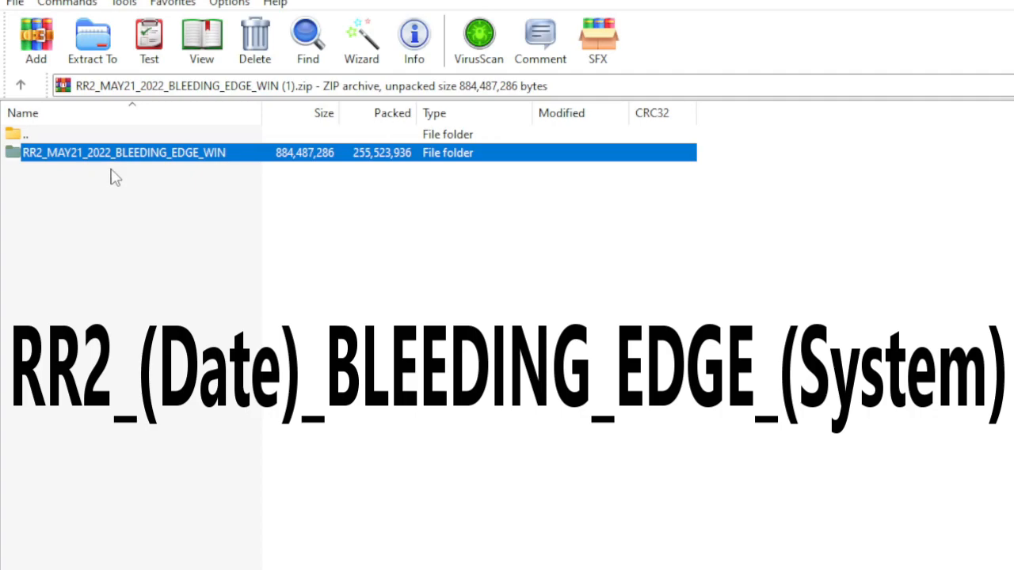
mouse_move(202, 175)
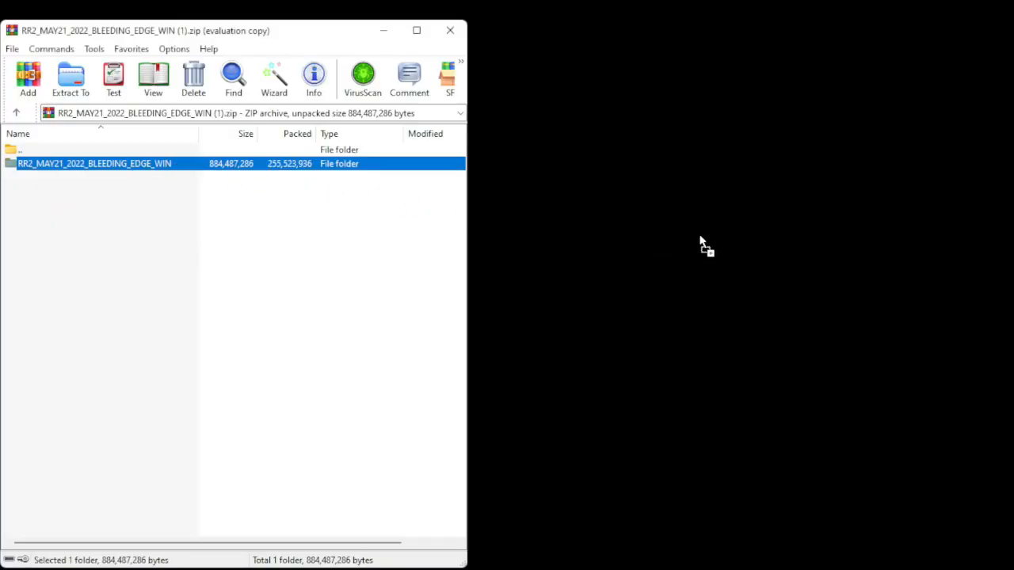
click(70, 79)
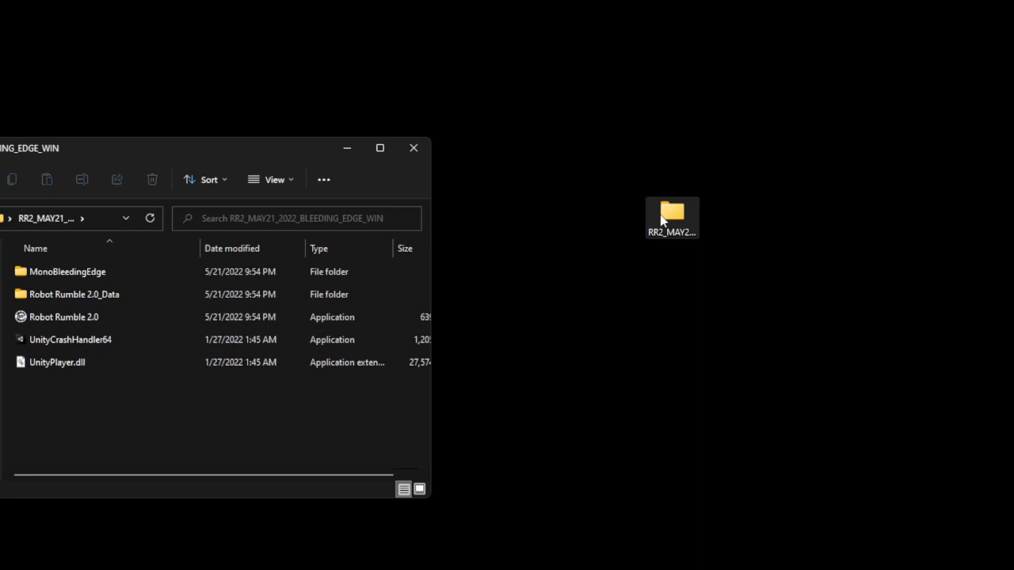
Maximize the extracted build folder and select the Robot Rumble 2.0 application.
click(380, 148)
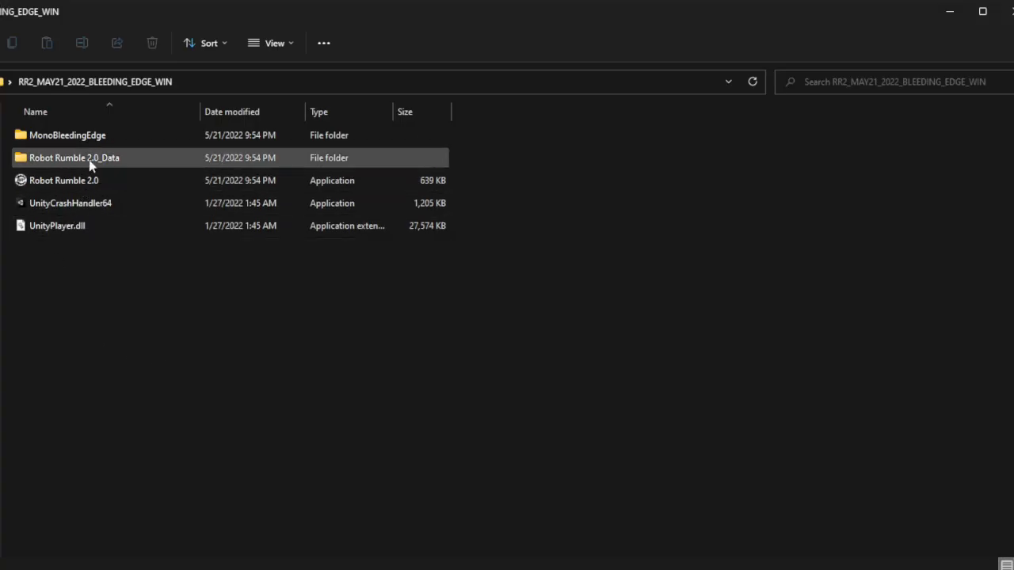
click(70, 202)
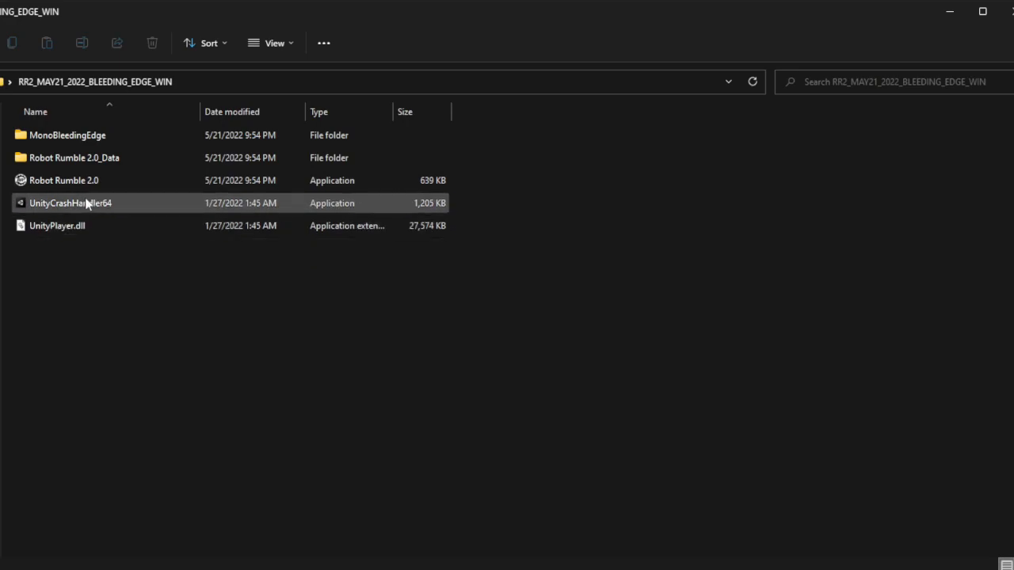
click(63, 180)
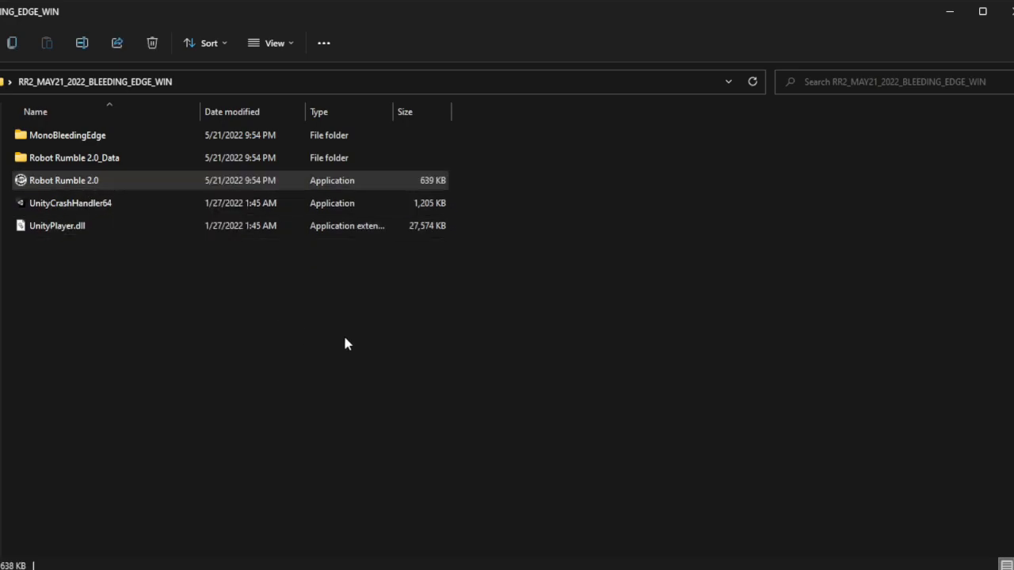
mouse_move(462, 375)
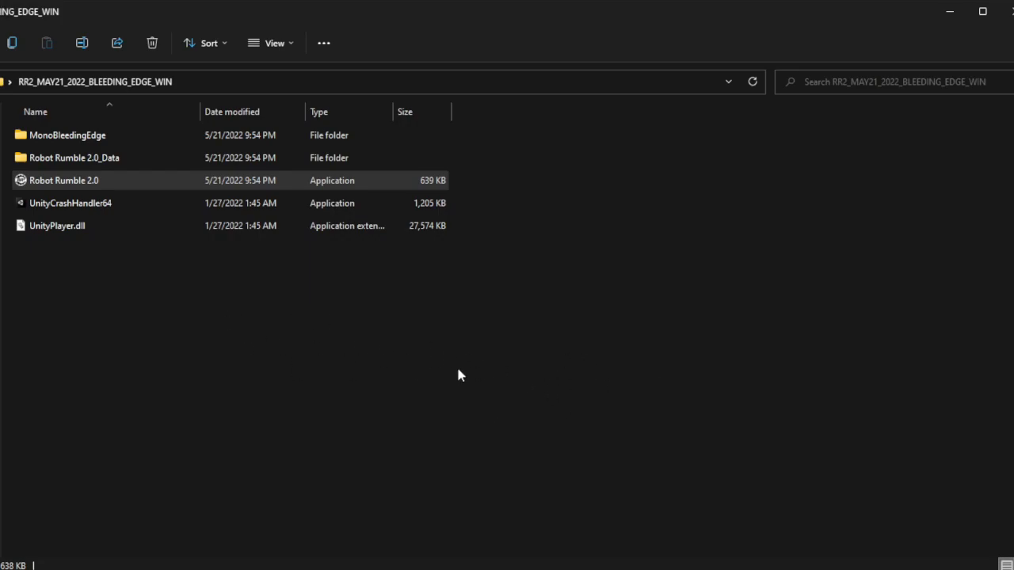
mouse_move(705, 339)
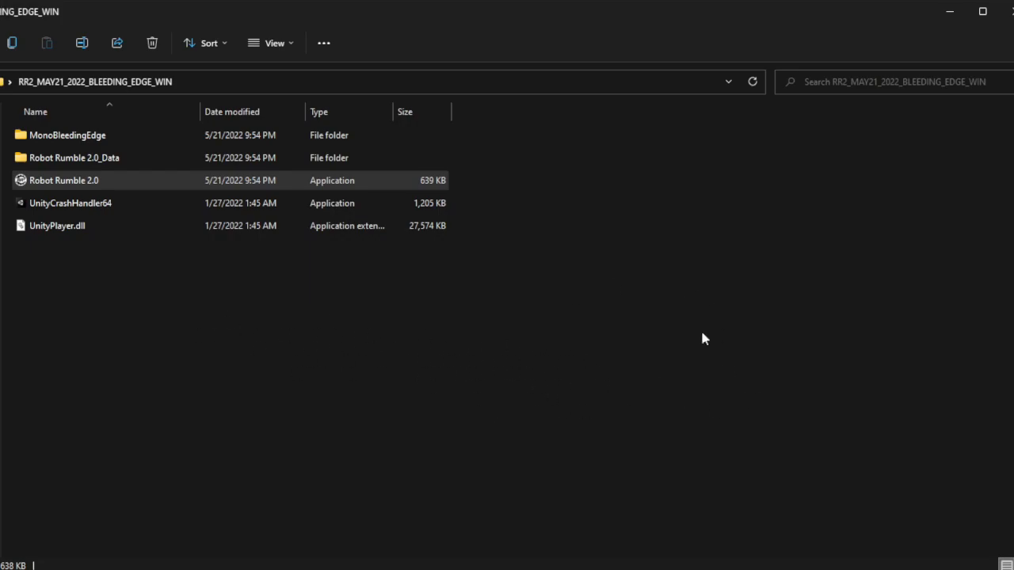
mouse_move(244, 335)
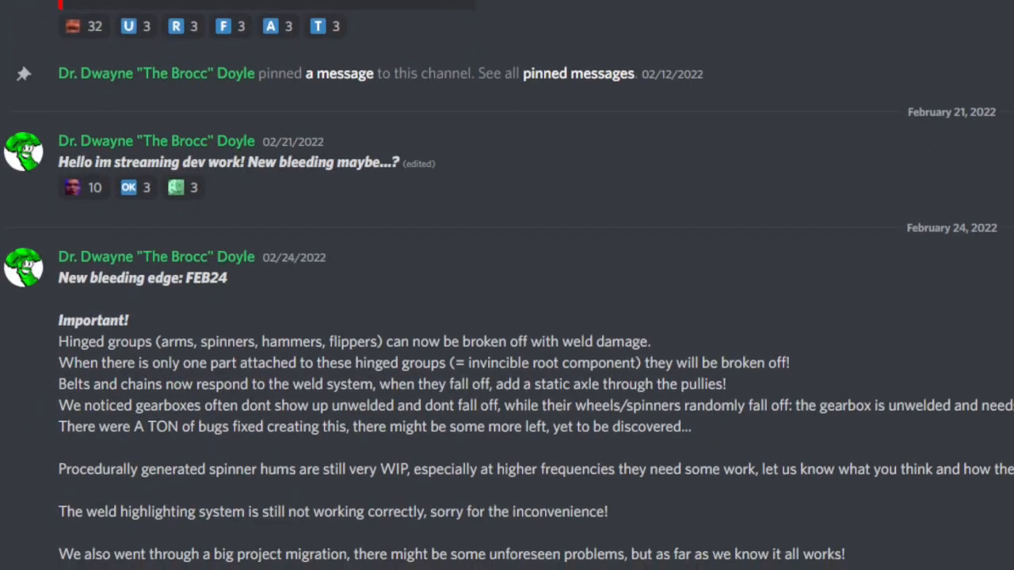
scroll(down, 3)
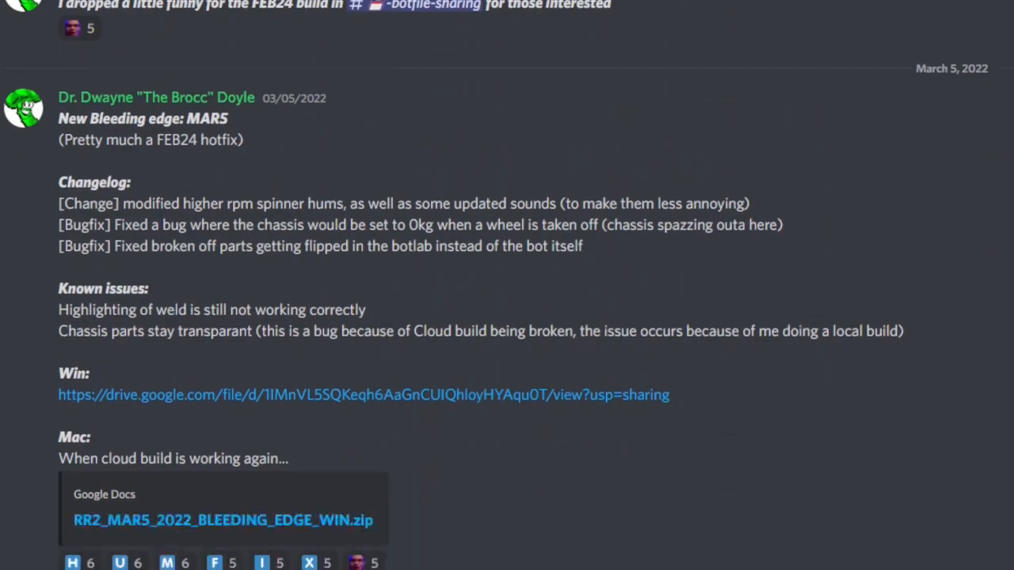
scroll(down, 3)
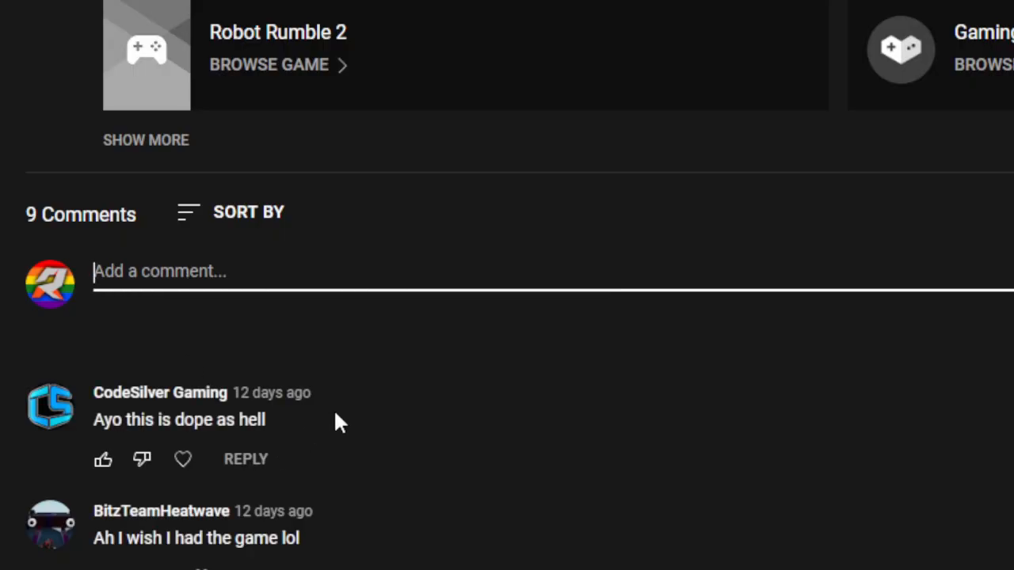
Type 'Directions unclear, you suc' into the video's comment box.
text(Directions unclea)
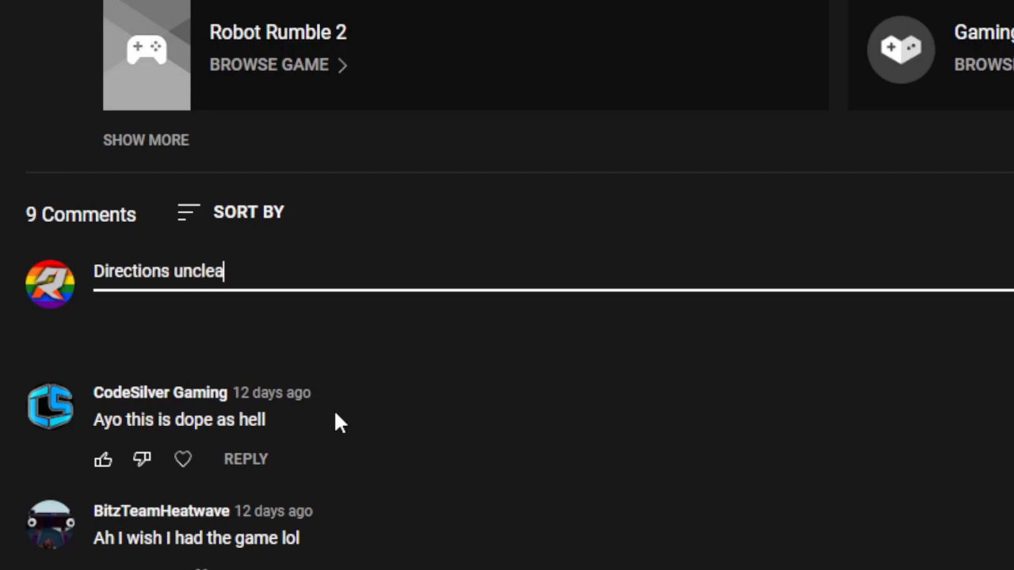
text(r, you suc)
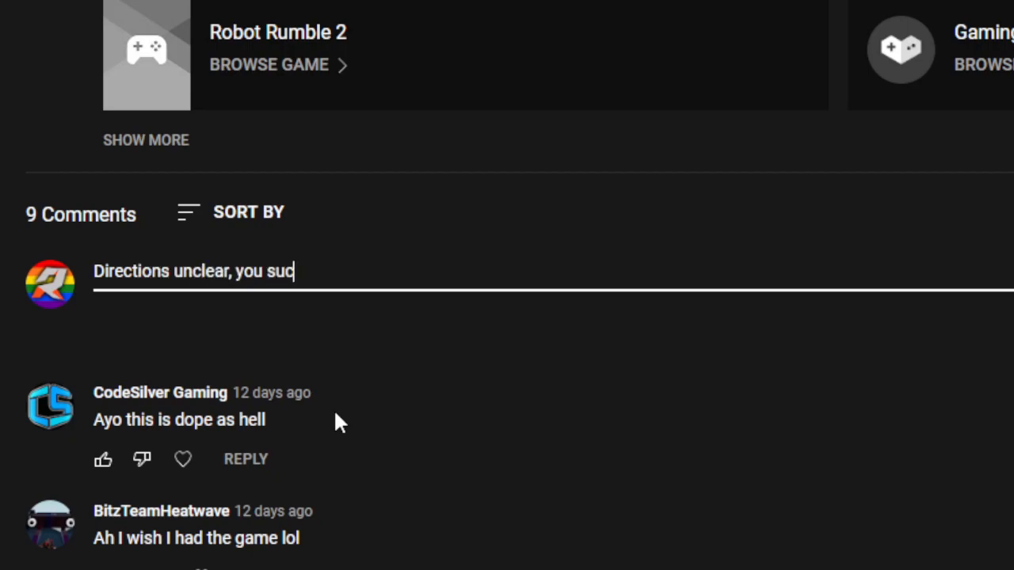